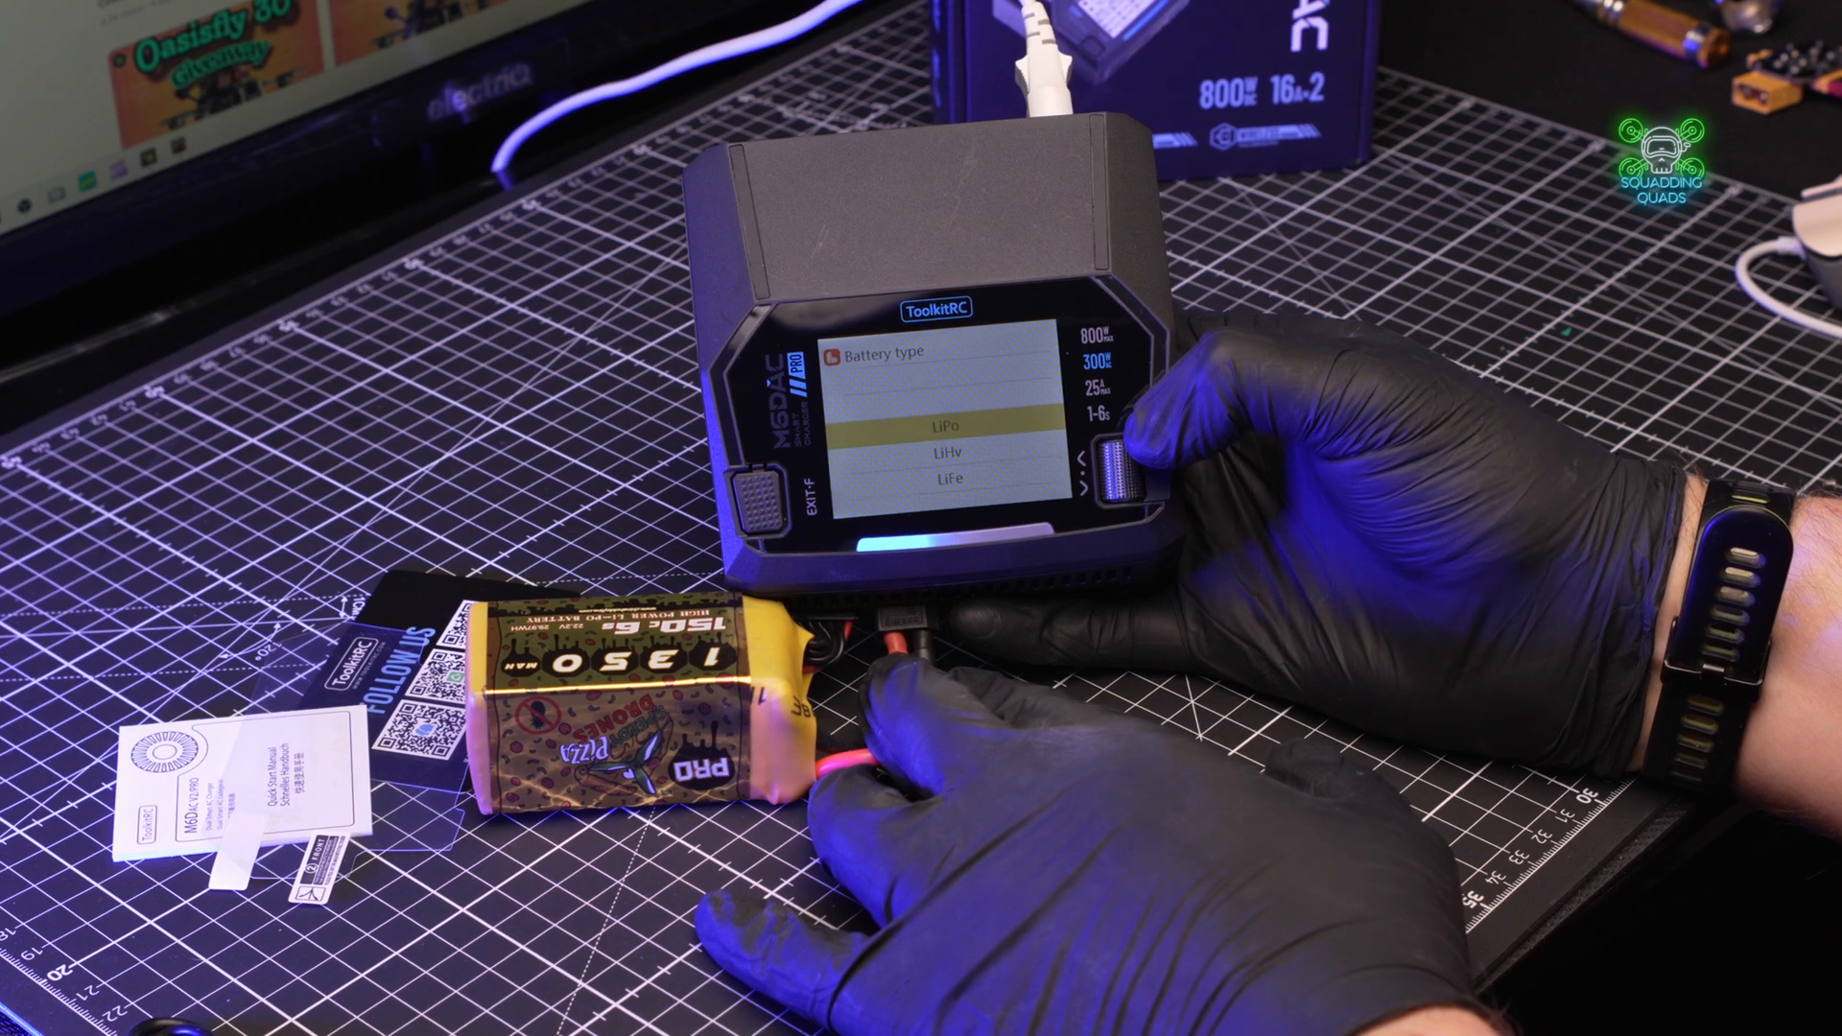
{"action": "left_click", "coordinate": [1124, 459]}
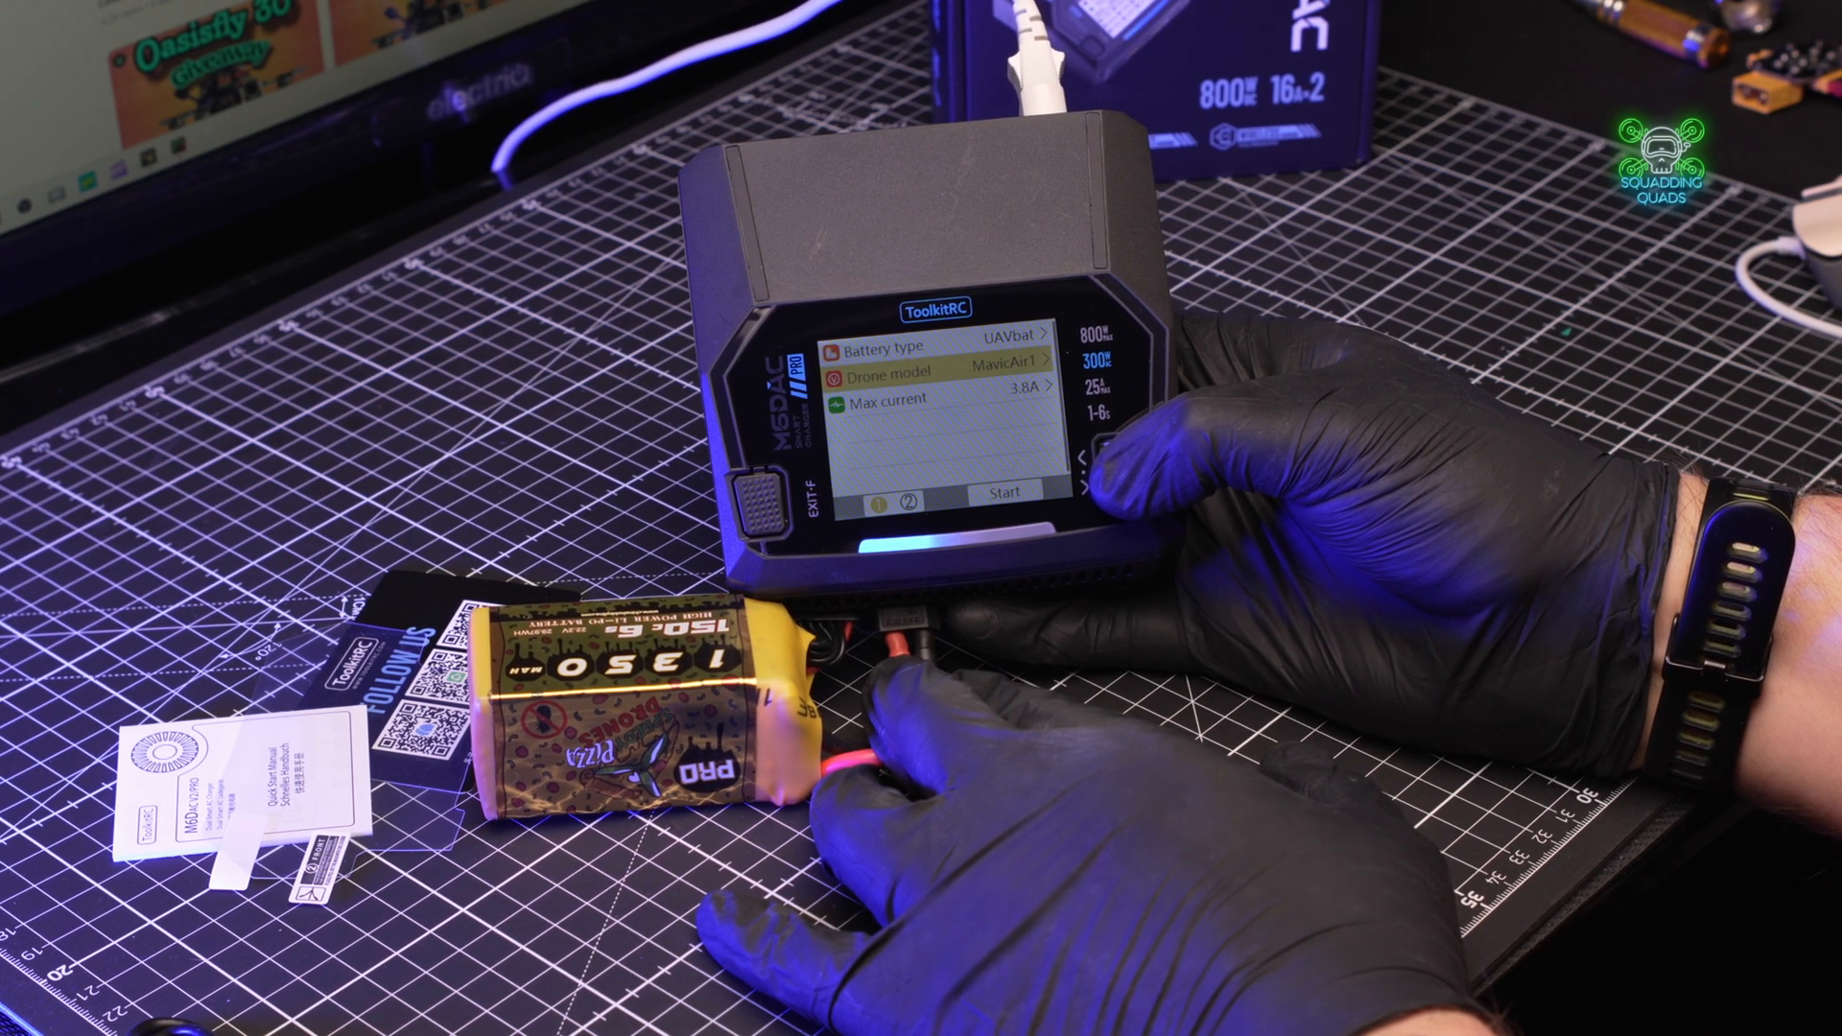
{"action": "left_click", "coordinate": [929, 370]}
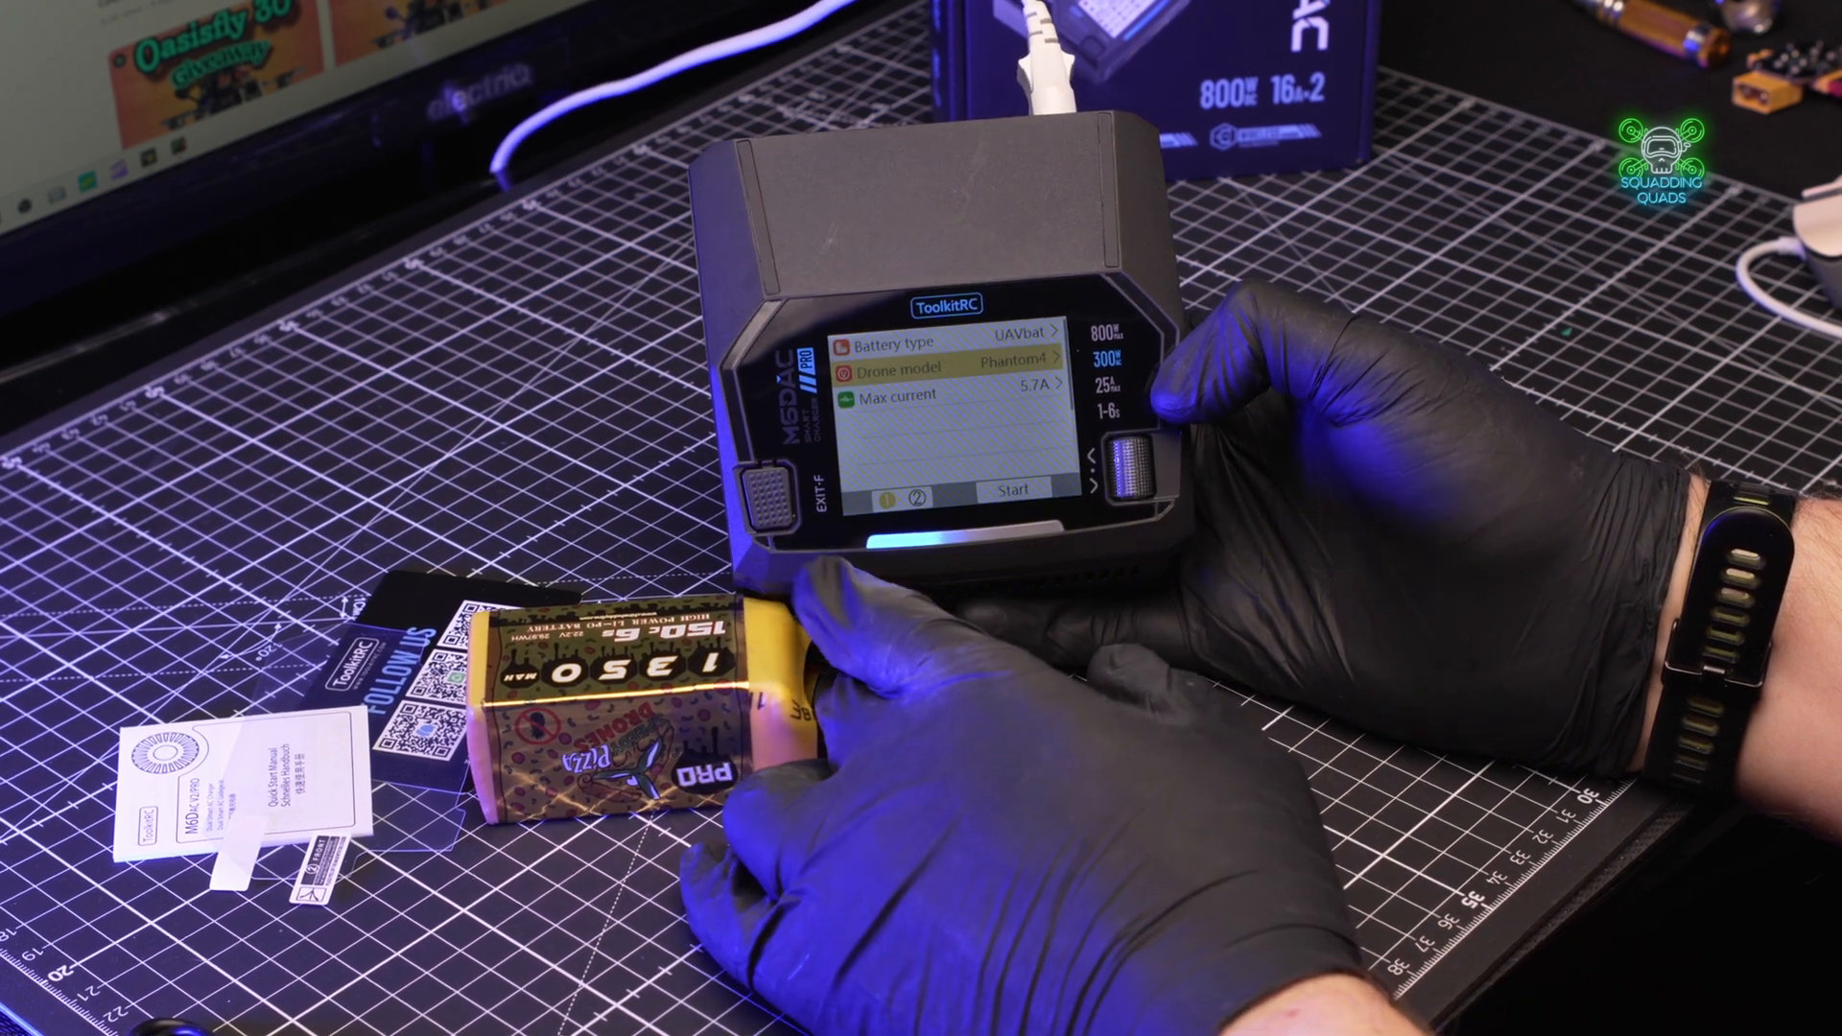
{"action": "left_click", "coordinate": [1009, 485]}
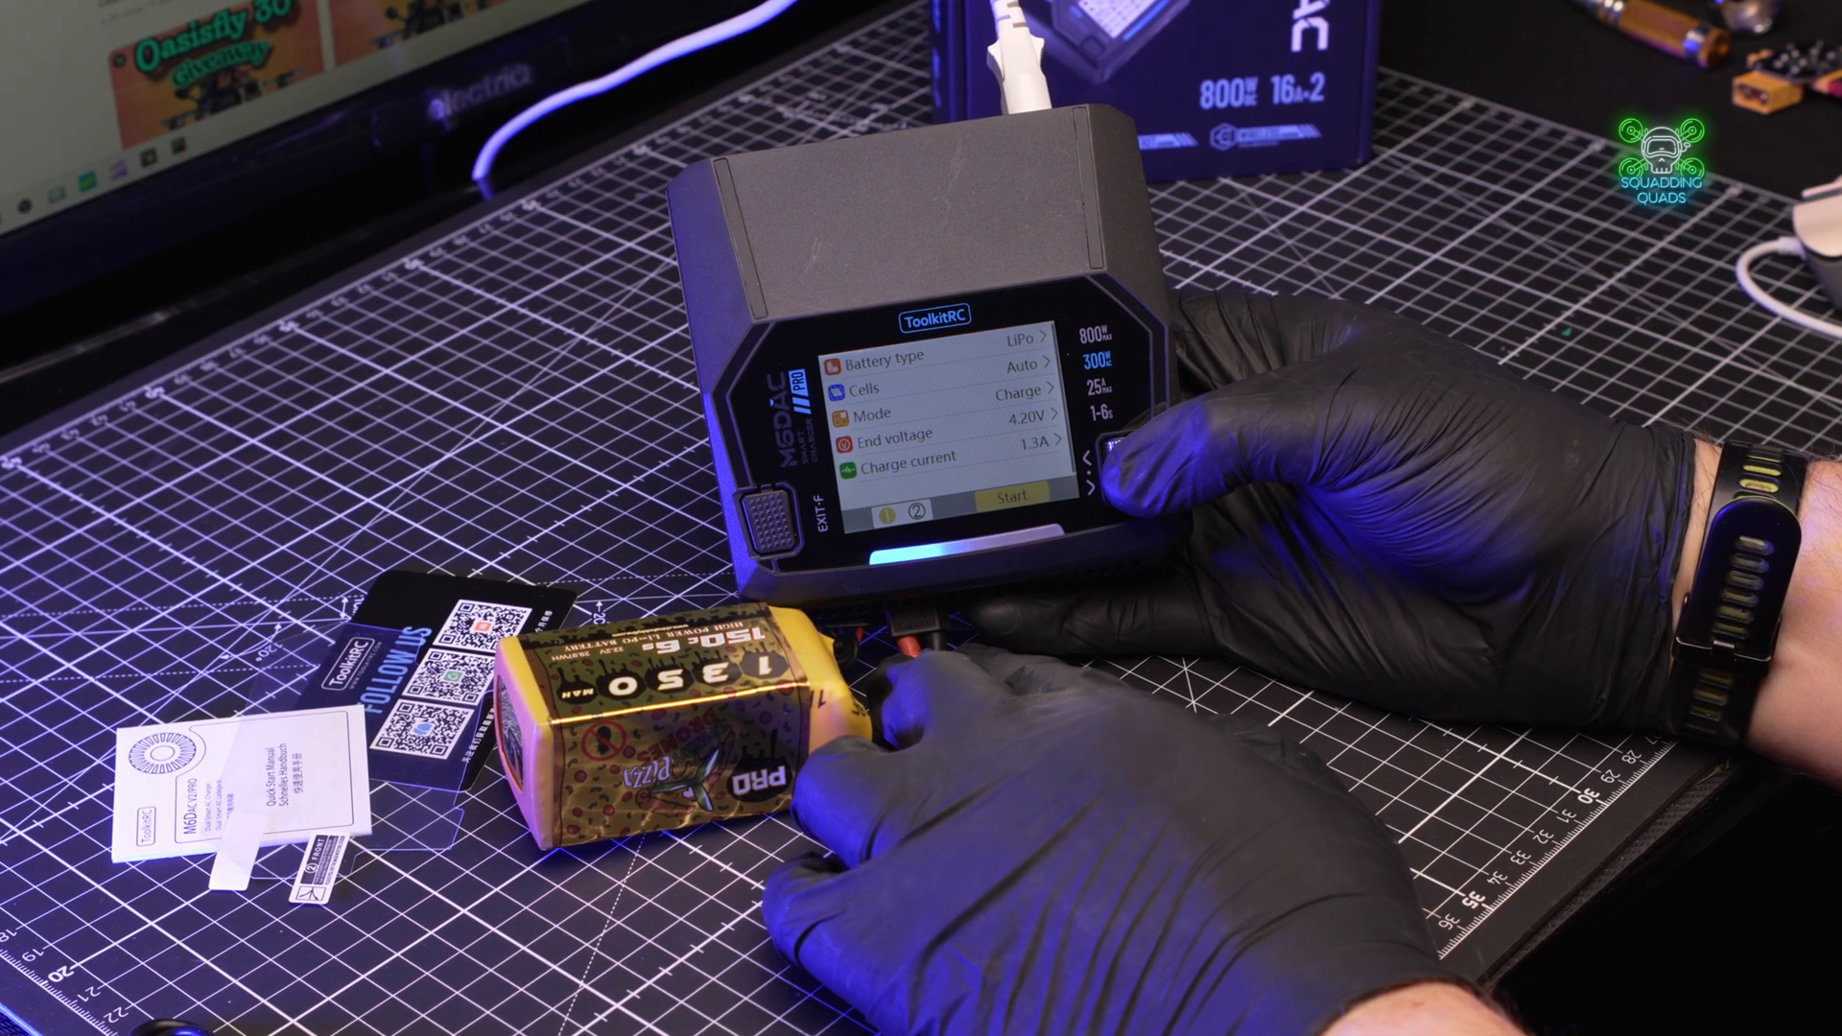
{"action": "left_click", "coordinate": [1004, 491]}
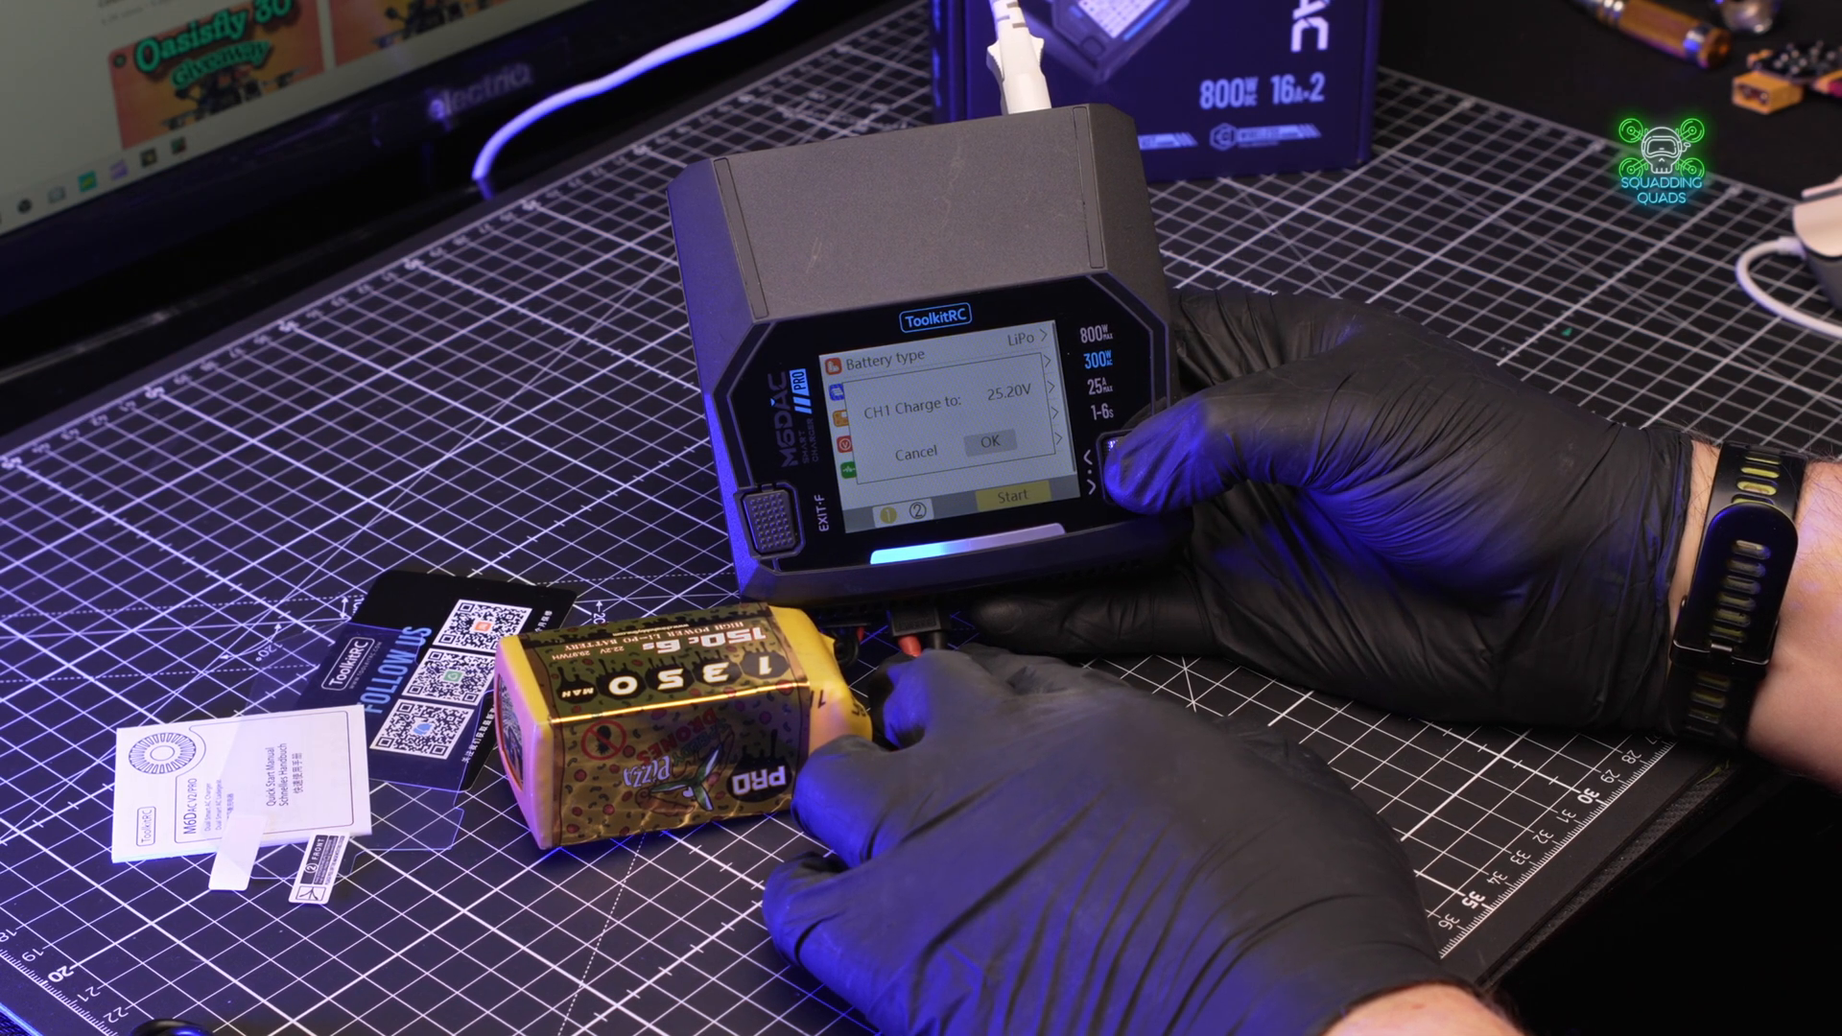
{"action": "left_click", "coordinate": [991, 442]}
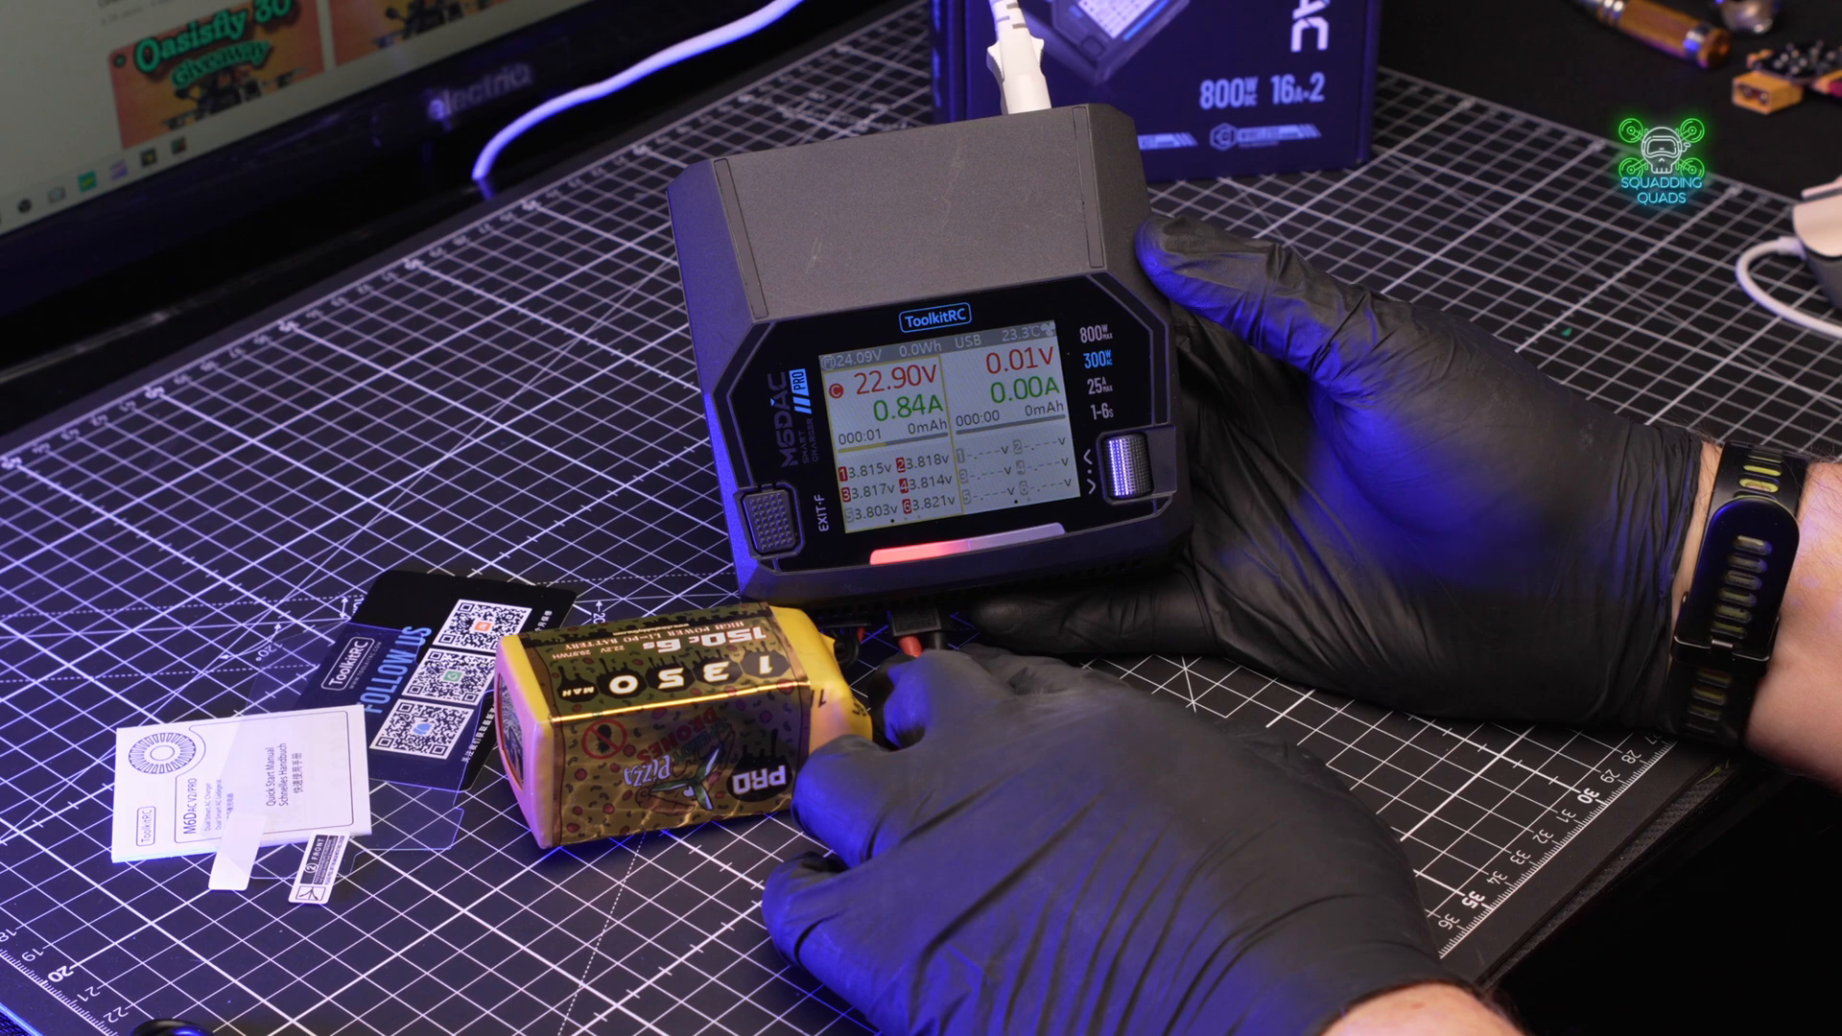